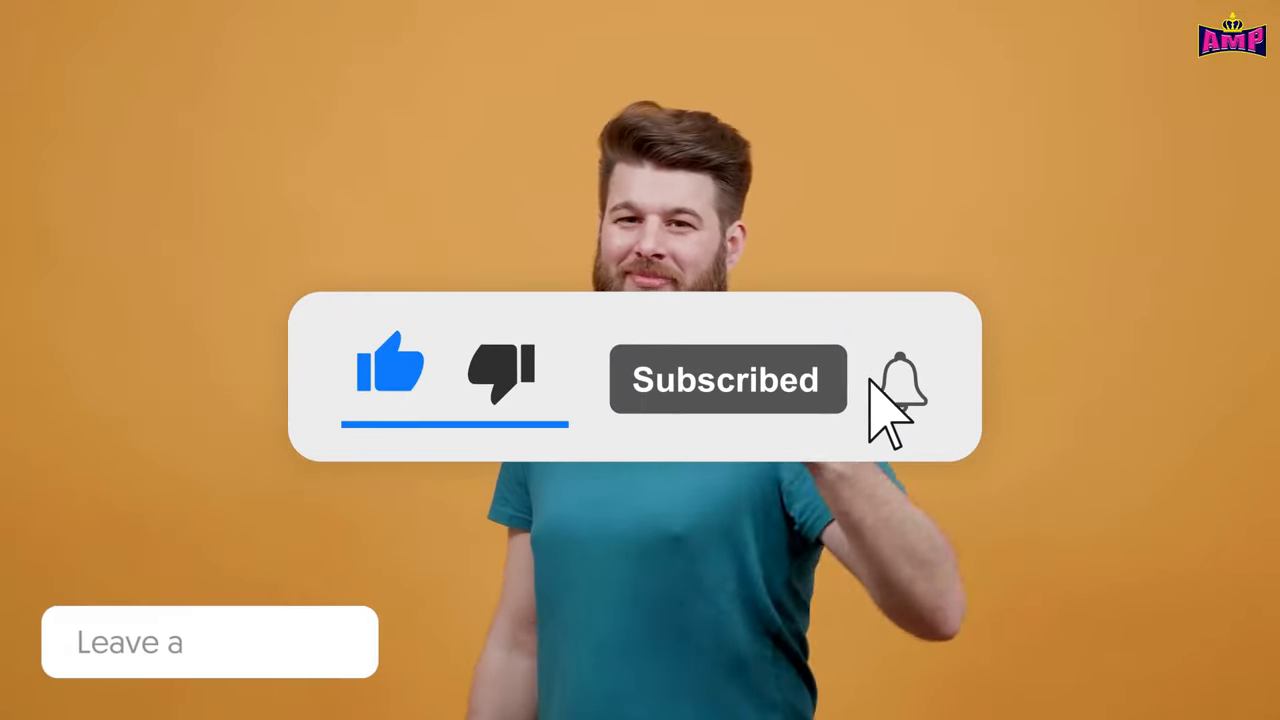
- Scroll the Coinbase prices page down past Bitcoin and Ethereum to the Solana, Litecoin and Polygon rows
left_click(898, 378)
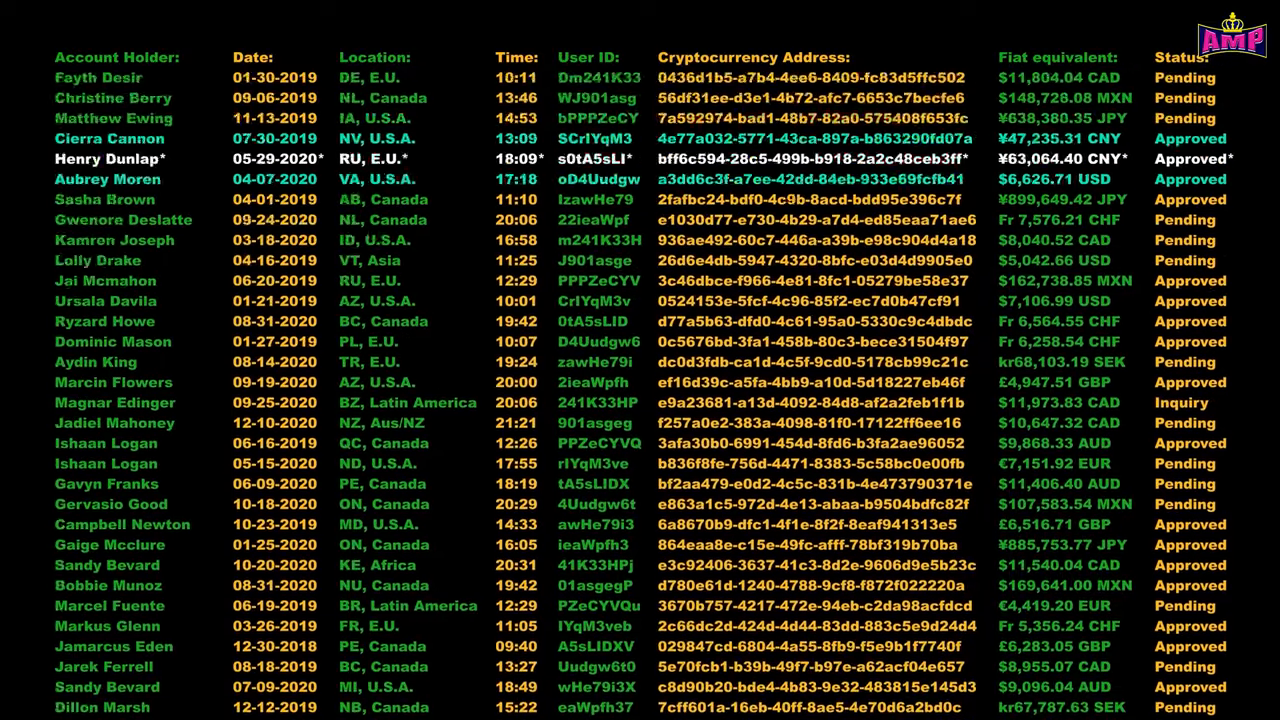
scroll("down", 3)
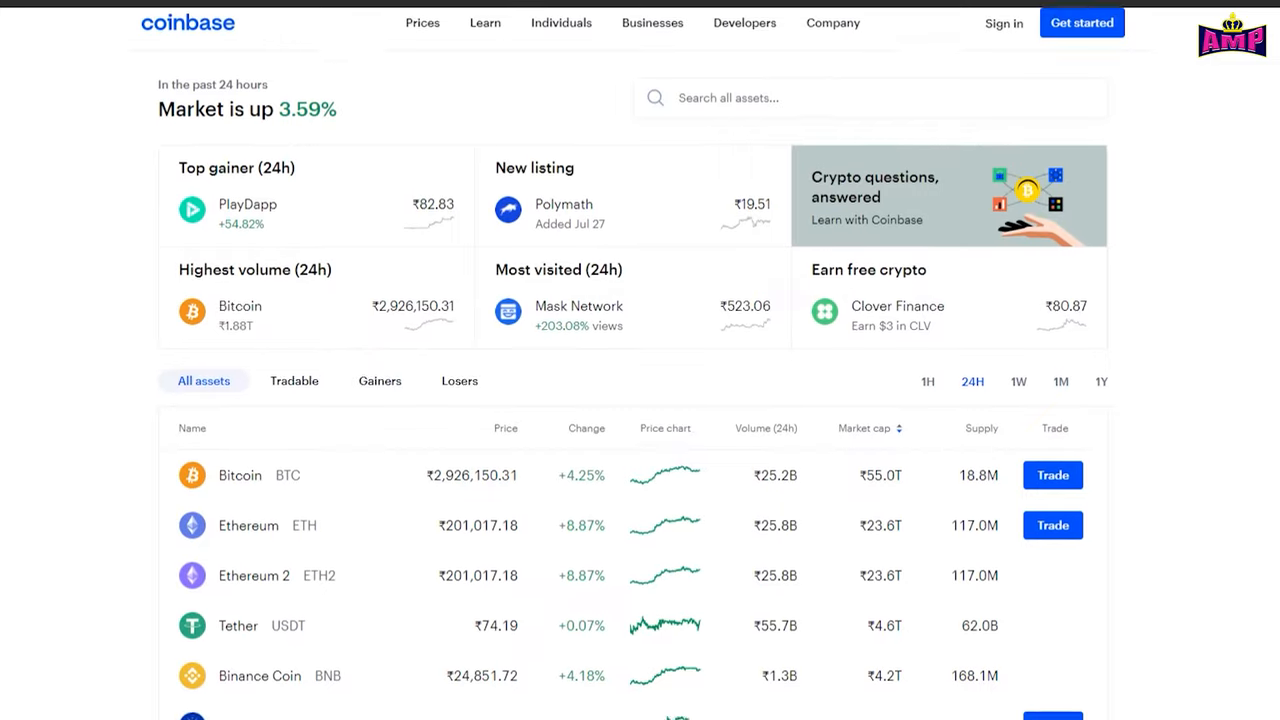
scroll("down", 3)
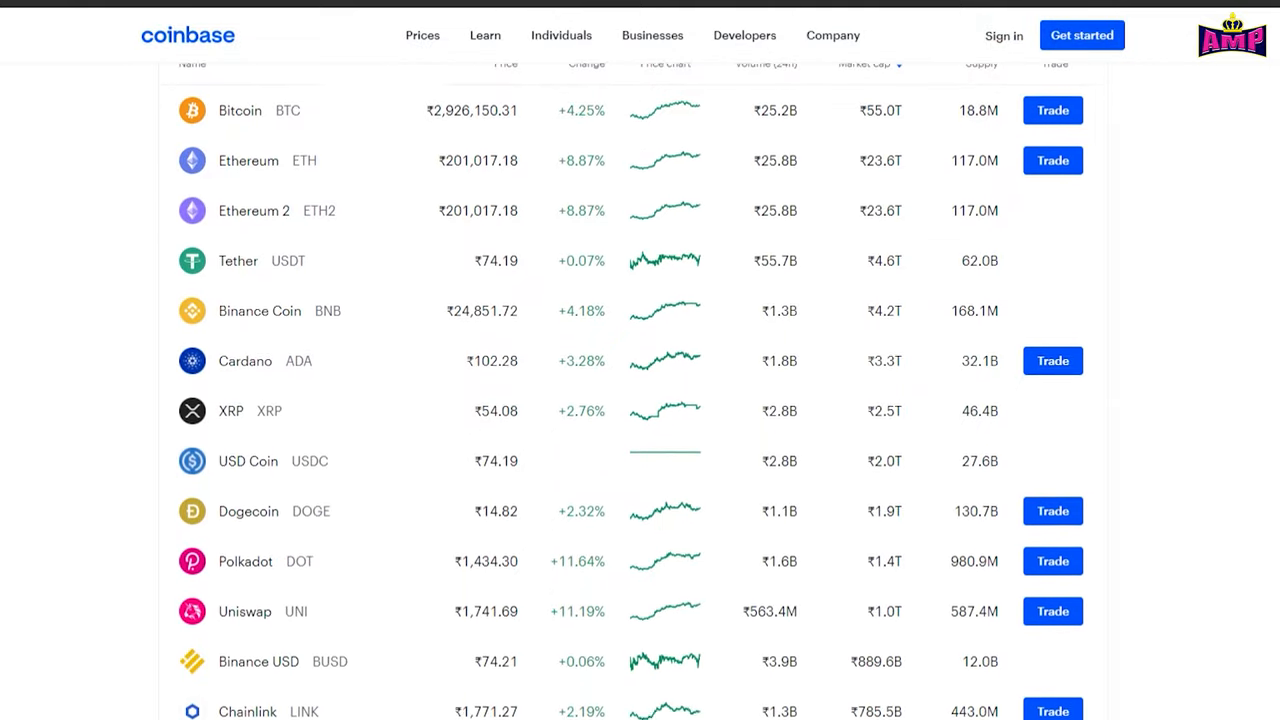
scroll("down", 3)
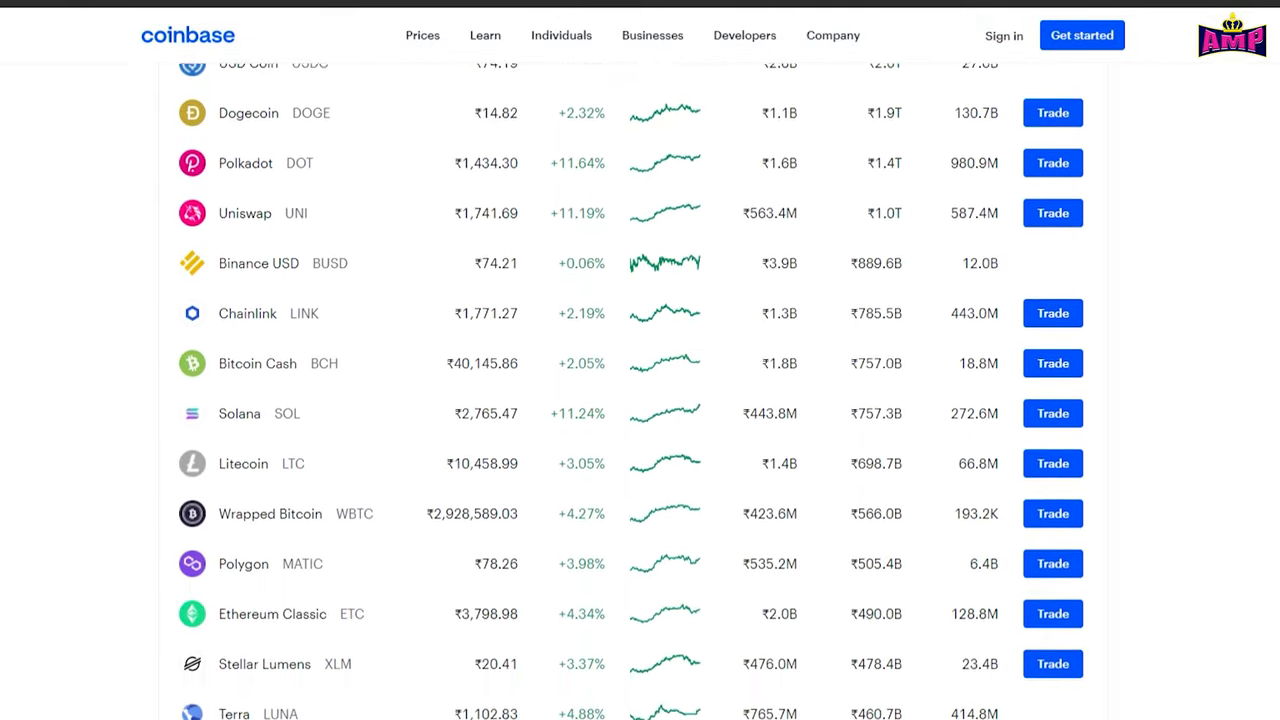